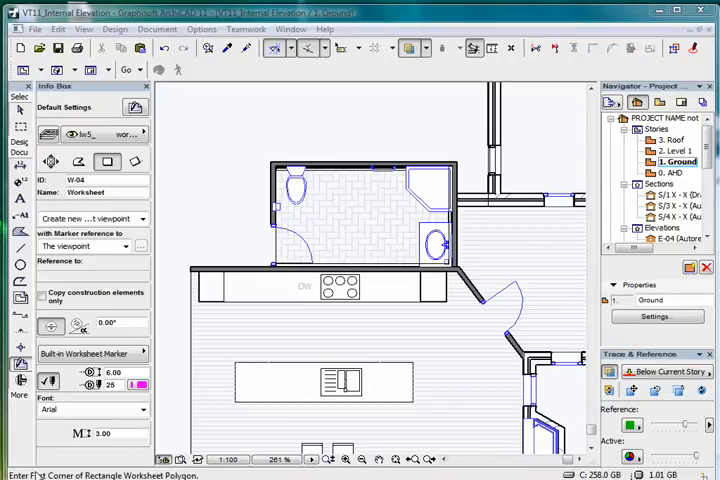
{"action": "mouse_move", "coordinate": [18, 364]}
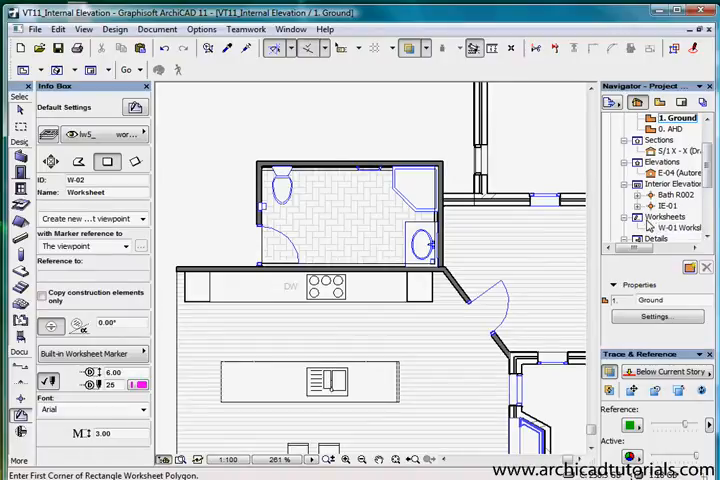
- Bring up the Worksheets folder options in the Navigator to add a worksheet
{"action": "right_click", "coordinate": [664, 216]}
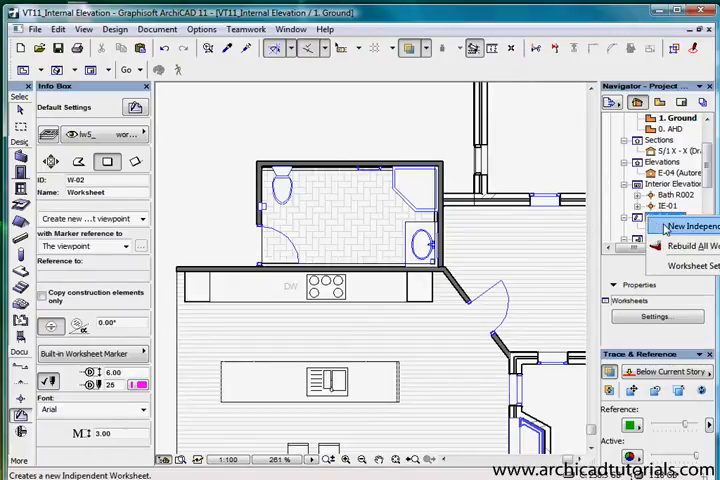
{"action": "mouse_move", "coordinate": [668, 228]}
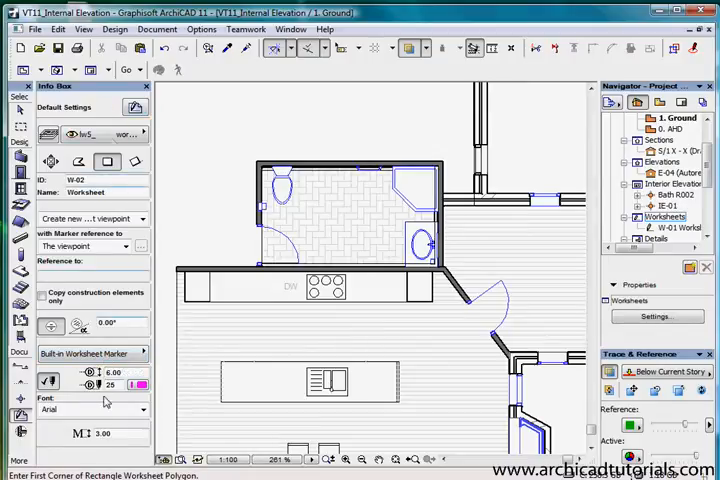
{"action": "mouse_move", "coordinate": [136, 108]}
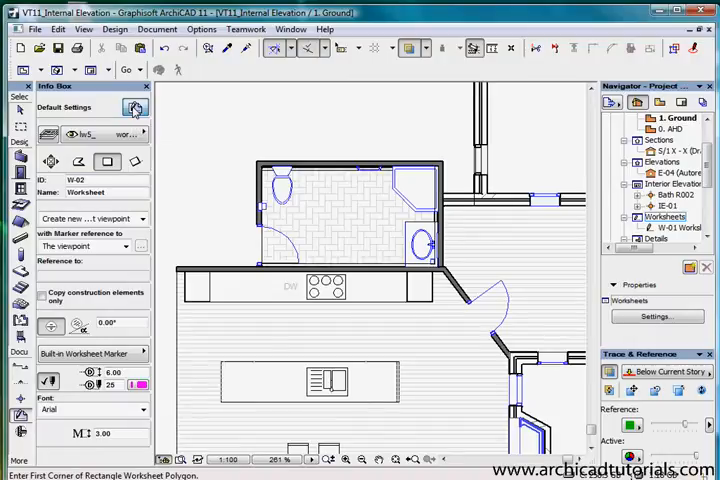
- Bring up Worksheet Default Settings from the Worksheet tool in the Toolbox
{"action": "left_click", "coordinate": [136, 108]}
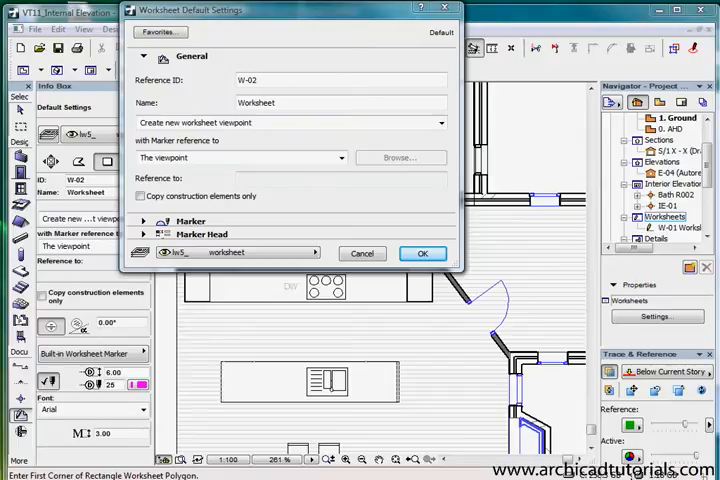
- Keep the Built-in Worksheet Marker in the Marker panel and accept the W-02 Worksheet defaults
{"action": "left_click", "coordinate": [140, 196]}
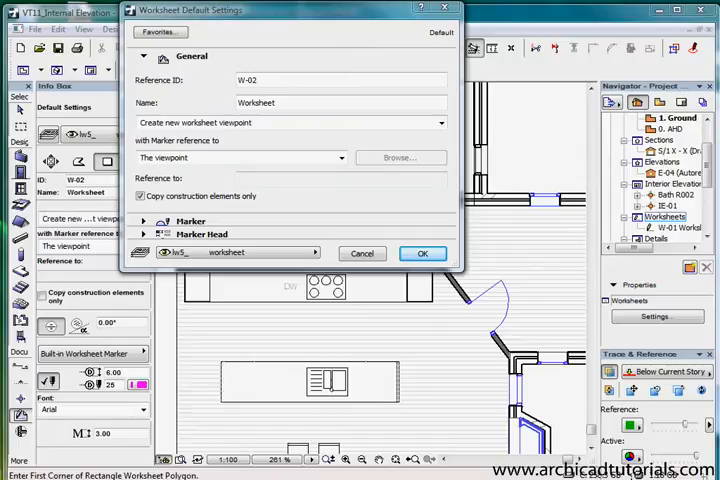
{"action": "mouse_move", "coordinate": [504, 392]}
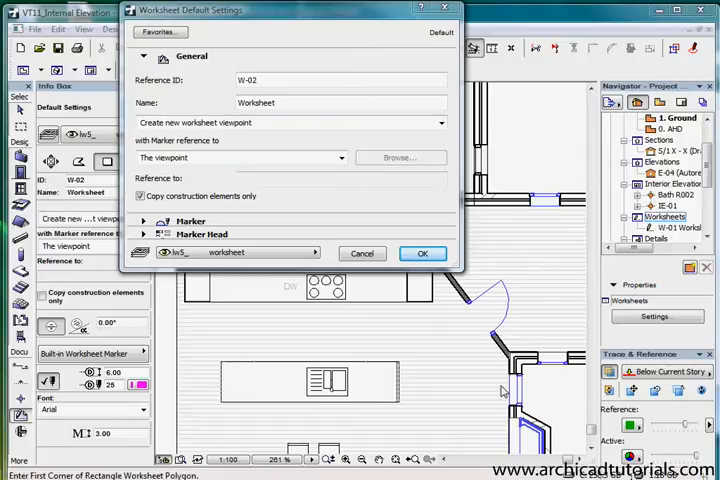
{"action": "left_click", "coordinate": [140, 196]}
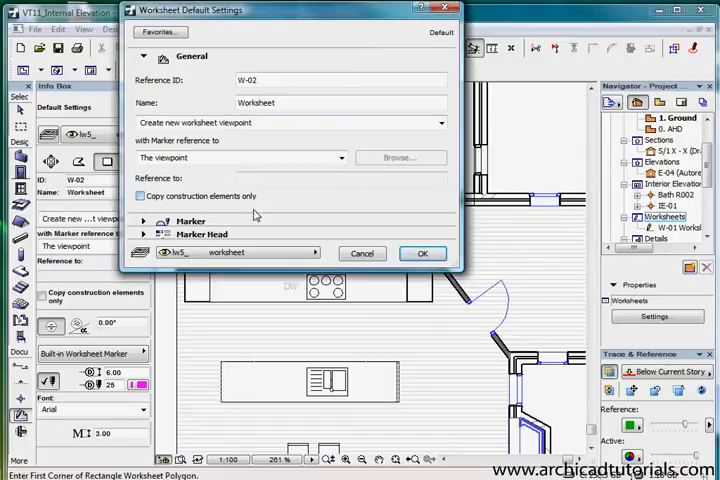
{"action": "left_click", "coordinate": [144, 220]}
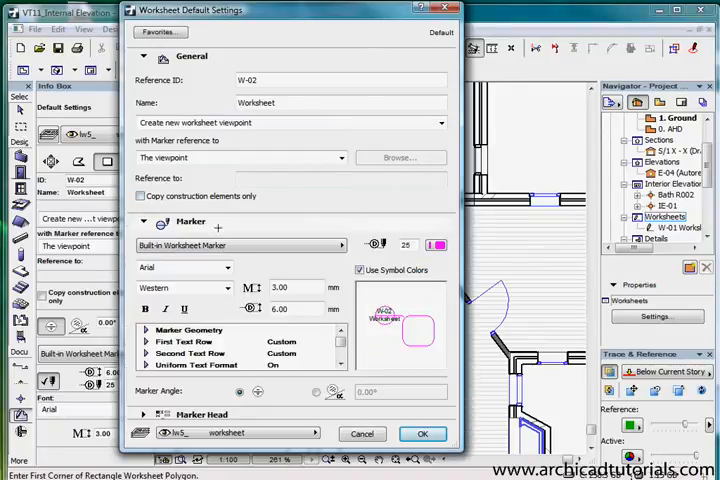
{"action": "left_click", "coordinate": [240, 244]}
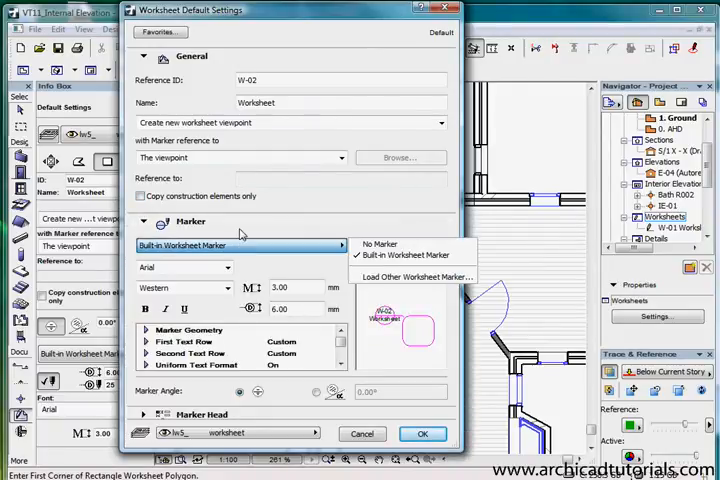
{"action": "left_click", "coordinate": [404, 256]}
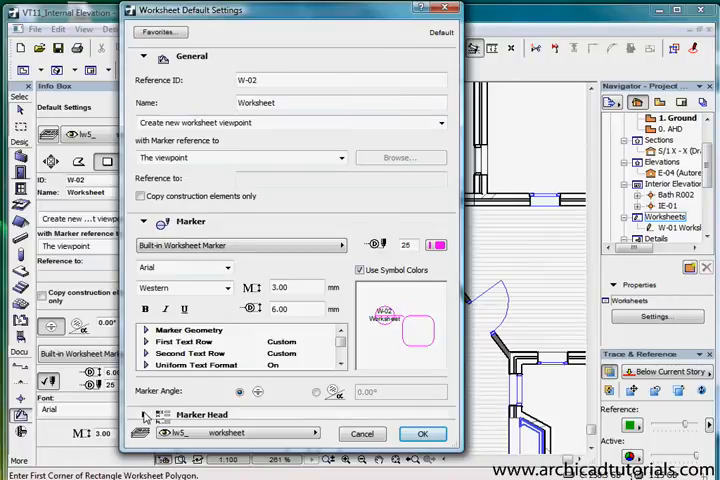
{"action": "left_click", "coordinate": [148, 414]}
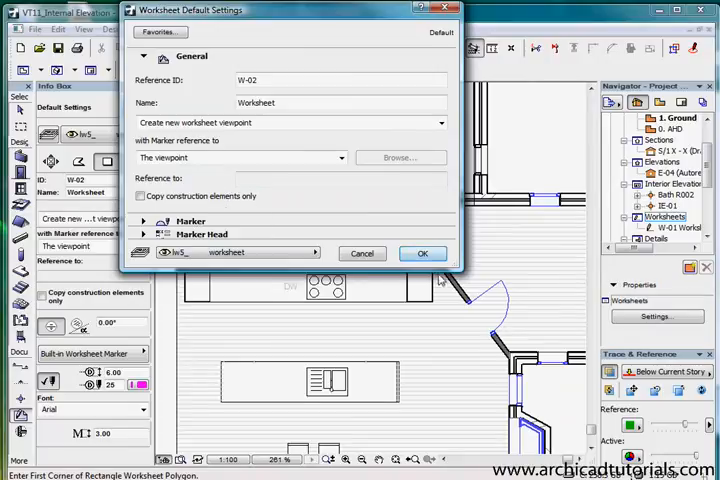
{"action": "left_click", "coordinate": [420, 252]}
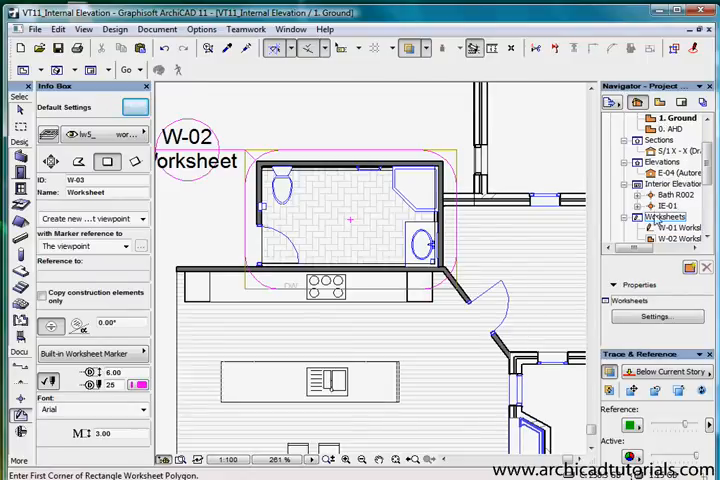
- Draw the W-02 worksheet region around the bathroom on the ground floor plan
{"action": "left_click", "coordinate": [680, 240]}
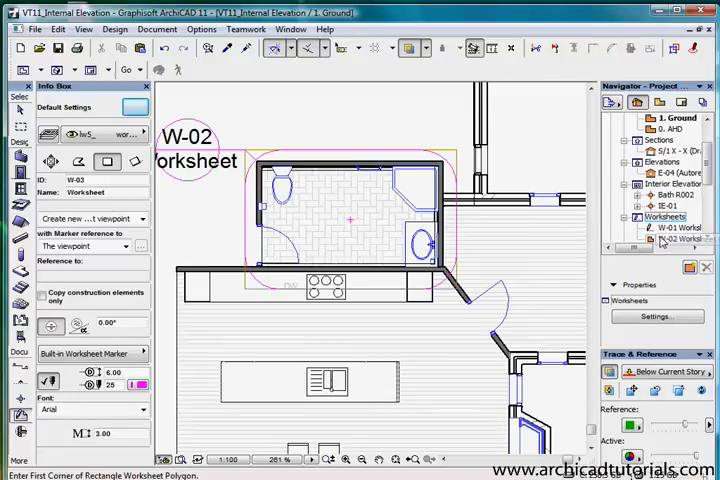
{"action": "left_click", "coordinate": [684, 228]}
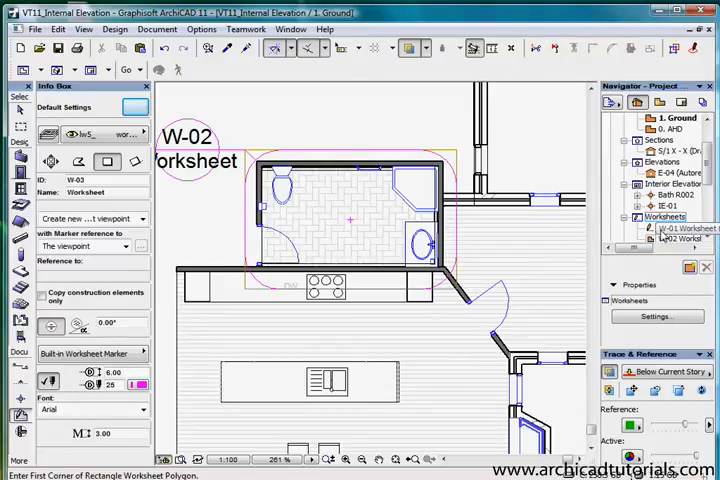
{"action": "left_click", "coordinate": [682, 240]}
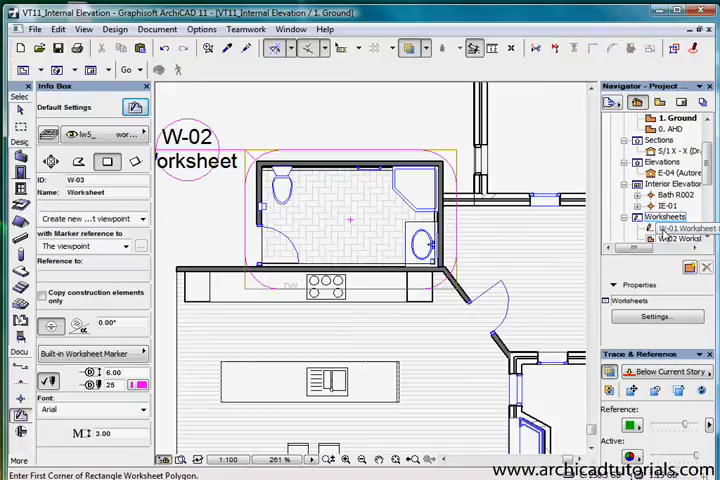
{"action": "left_click", "coordinate": [680, 240]}
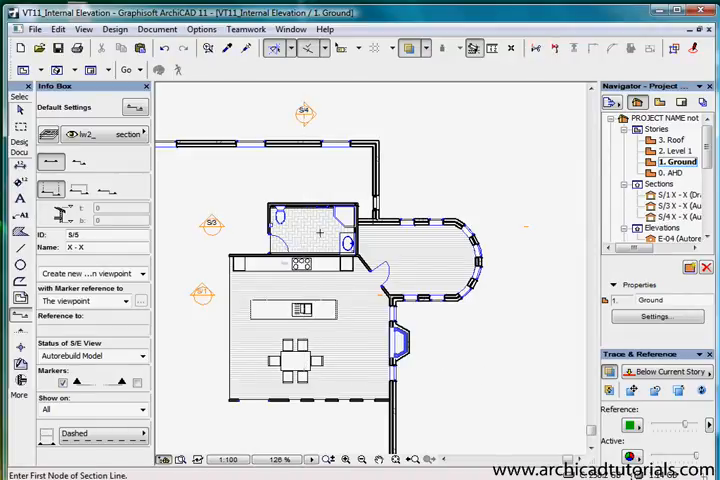
{"action": "mouse_move", "coordinate": [18, 288]}
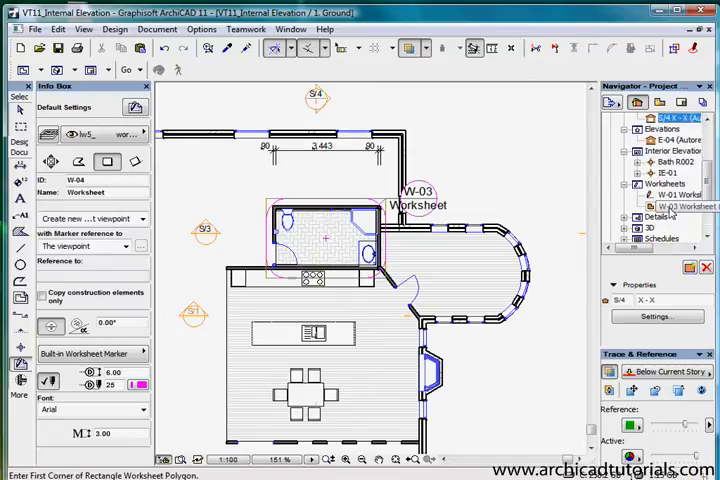
- From the W-03 worksheet, open section S/3 via its section marker's Open Section command
{"action": "double_click", "coordinate": [678, 206]}
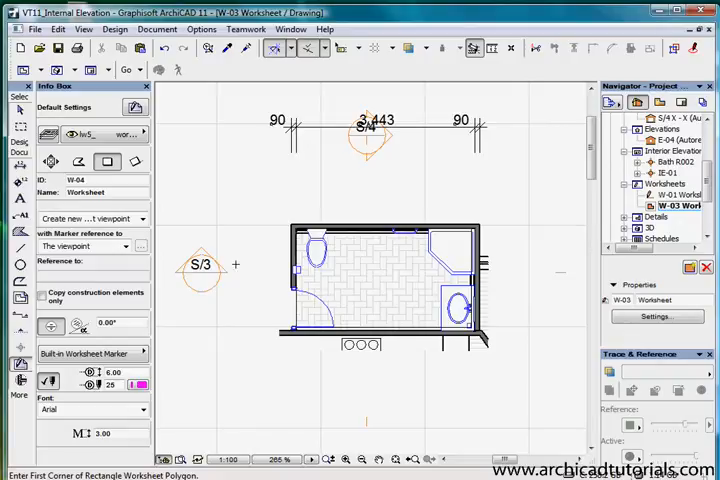
{"action": "right_click", "coordinate": [200, 268]}
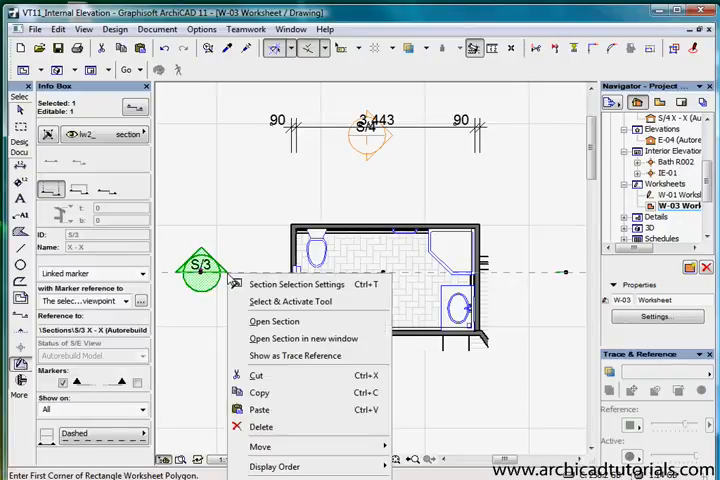
{"action": "mouse_move", "coordinate": [274, 320]}
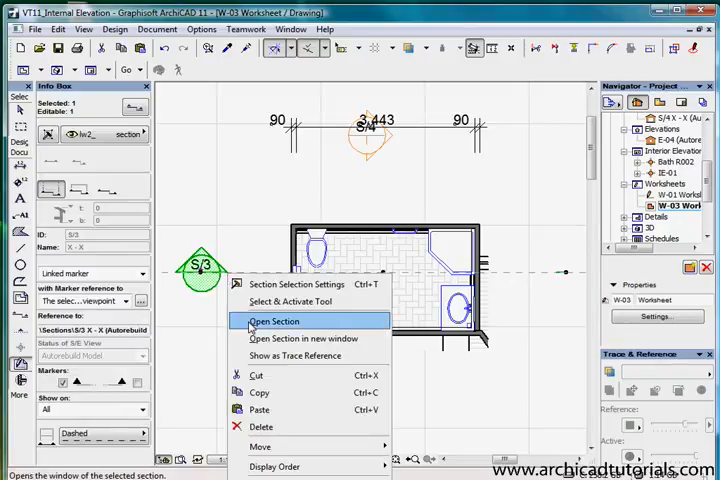
{"action": "left_click", "coordinate": [274, 320]}
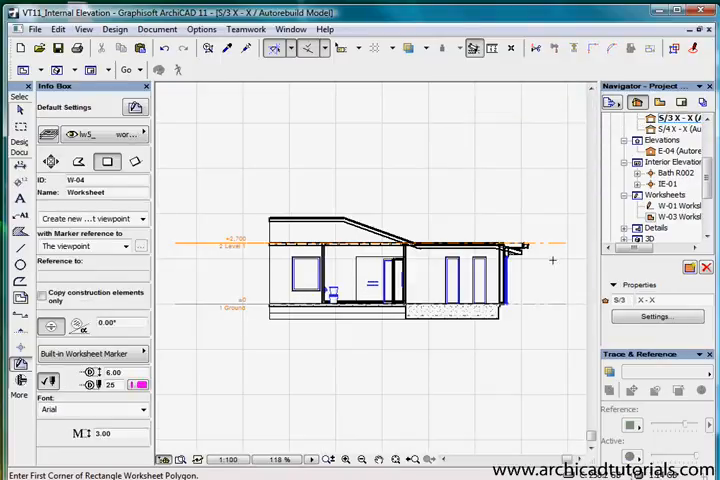
{"action": "mouse_move", "coordinate": [578, 188]}
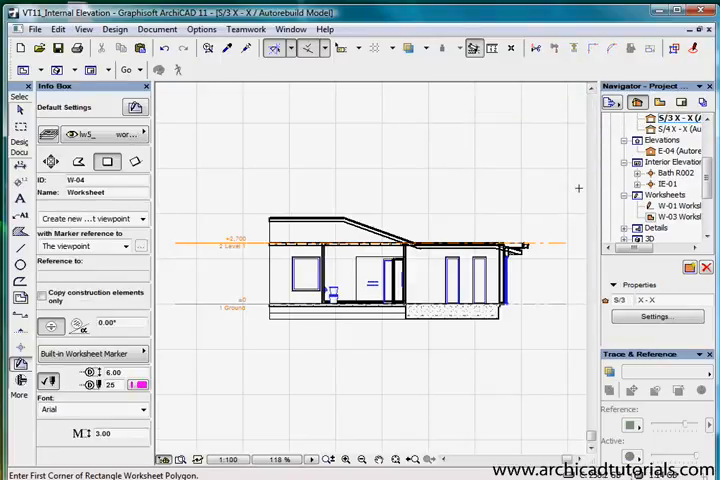
{"action": "mouse_move", "coordinate": [464, 396]}
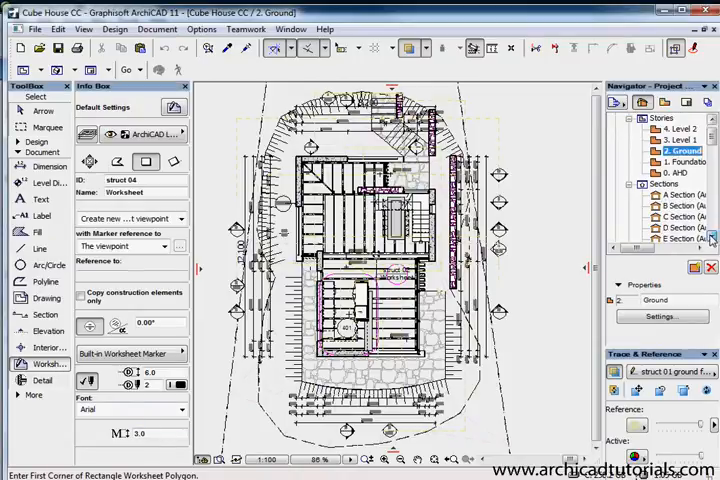
- Create the empty independent worksheet 'struct 04' from the Navigator's Worksheets folder
{"action": "scroll", "scroll_direction": "down", "scroll_amount": 3}
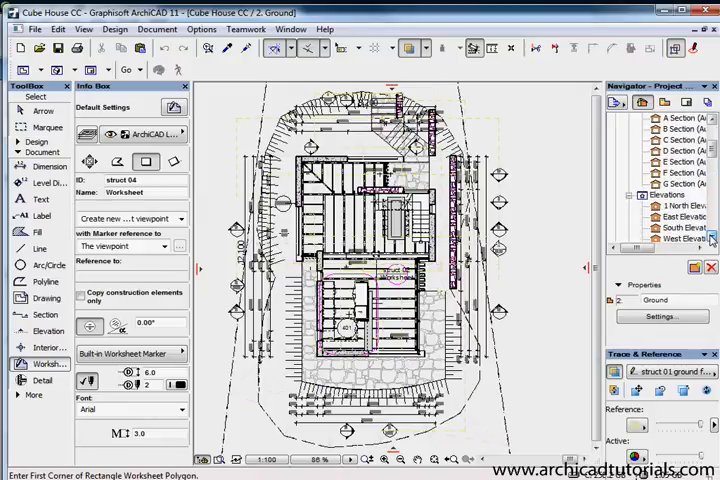
{"action": "right_click", "coordinate": [680, 230]}
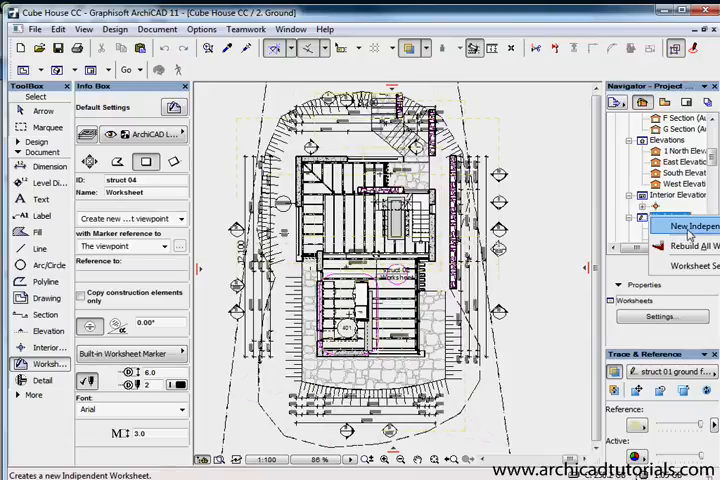
{"action": "left_click", "coordinate": [678, 226]}
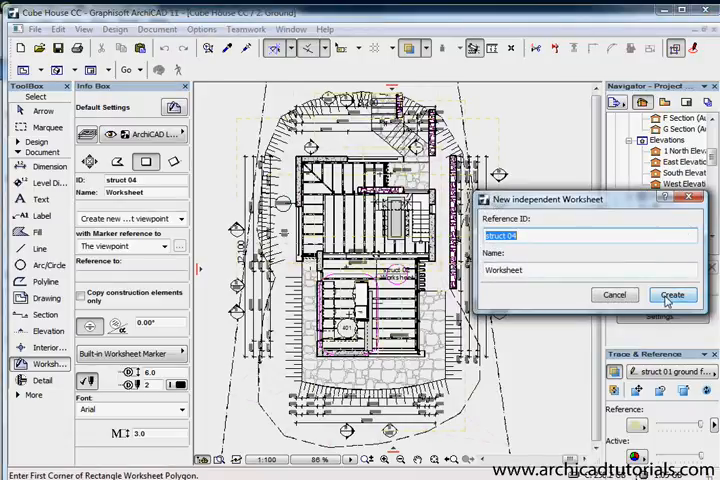
{"action": "left_click", "coordinate": [672, 294]}
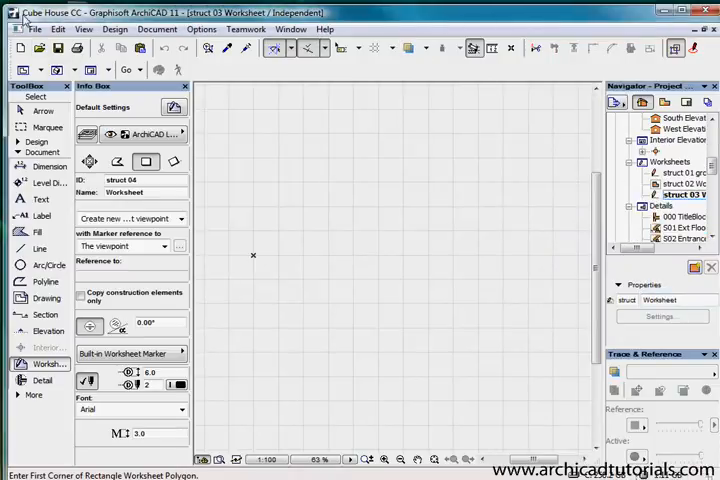
{"action": "left_click", "coordinate": [34, 28]}
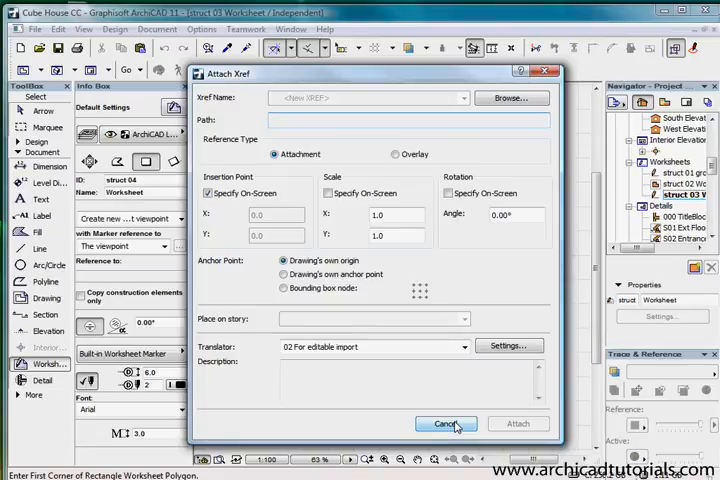
{"action": "left_click", "coordinate": [444, 424]}
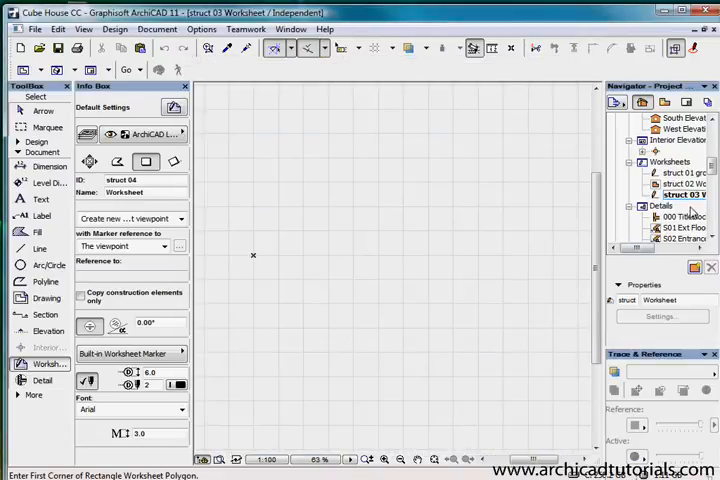
{"action": "left_click", "coordinate": [684, 172]}
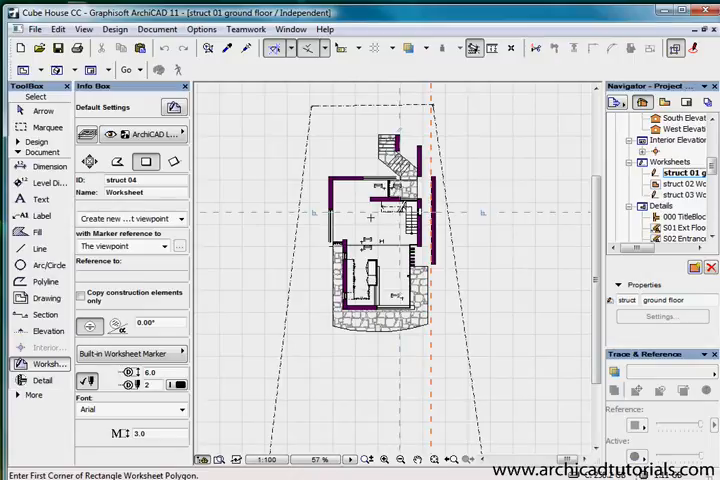
{"action": "mouse_move", "coordinate": [524, 186]}
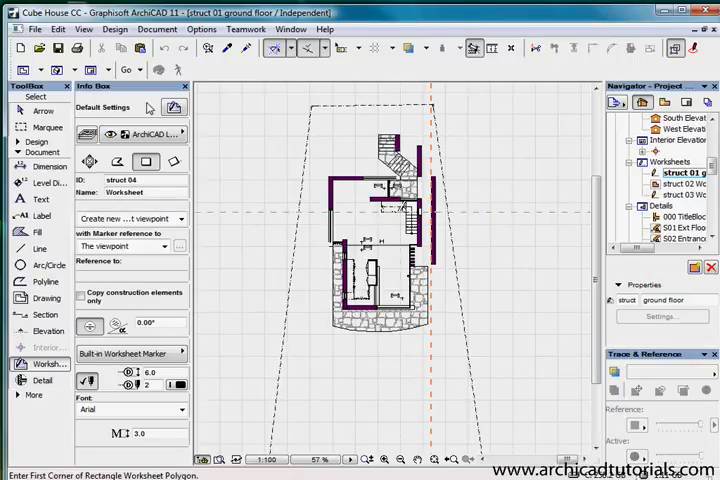
{"action": "mouse_move", "coordinate": [460, 170]}
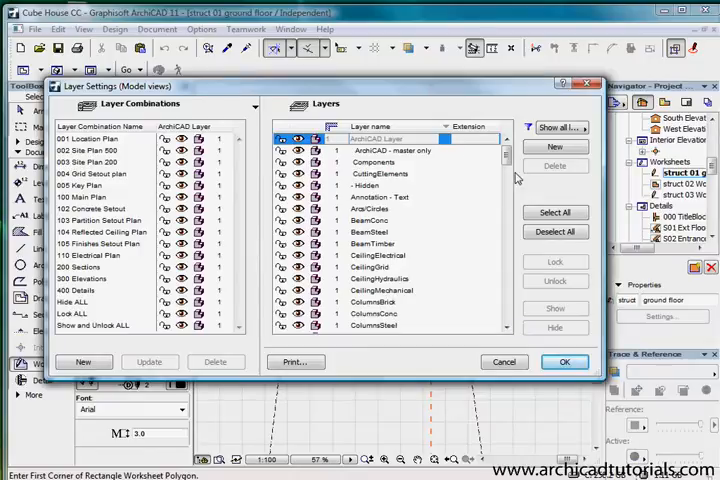
{"action": "scroll", "scroll_direction": "down", "scroll_amount": 3}
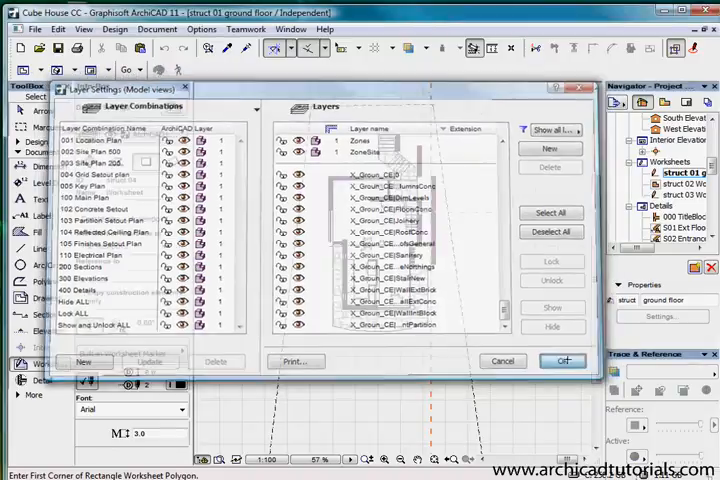
{"action": "left_click", "coordinate": [564, 360]}
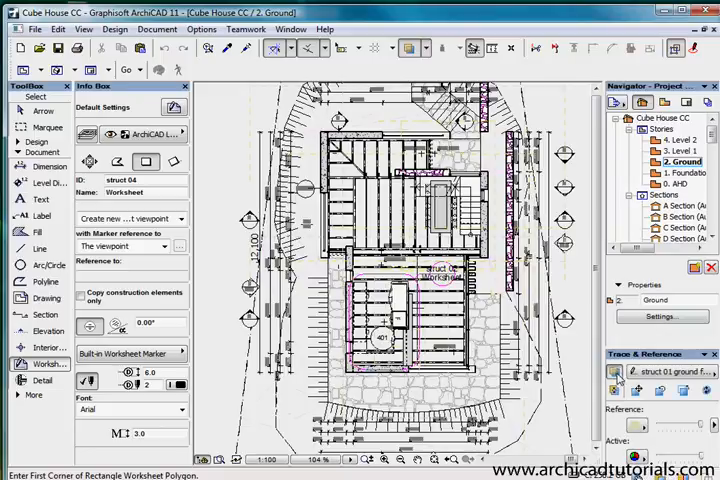
{"action": "mouse_move", "coordinate": [614, 372]}
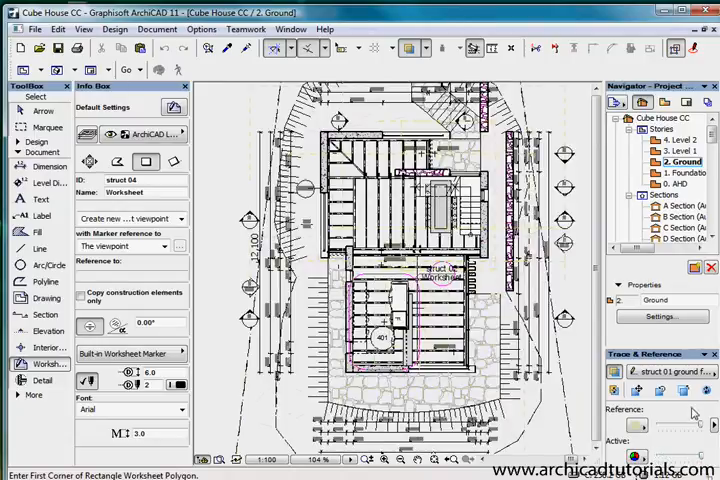
- Switch Reference with Active so the structural drawing is traced over the struct 01 ground floor worksheet
{"action": "left_click", "coordinate": [404, 48]}
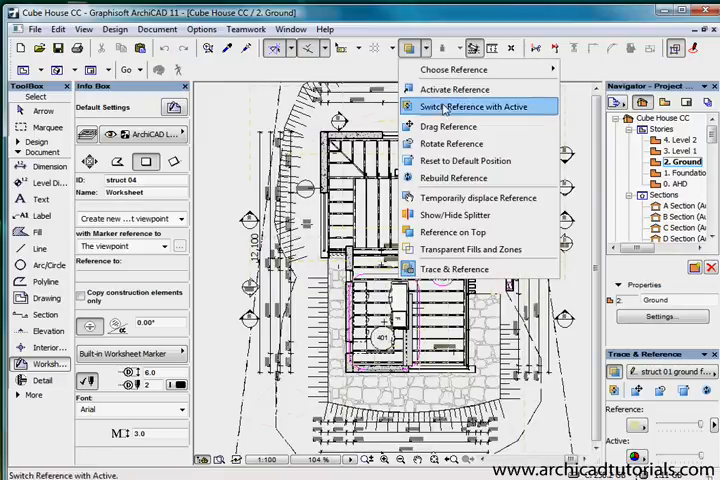
{"action": "left_click", "coordinate": [482, 108]}
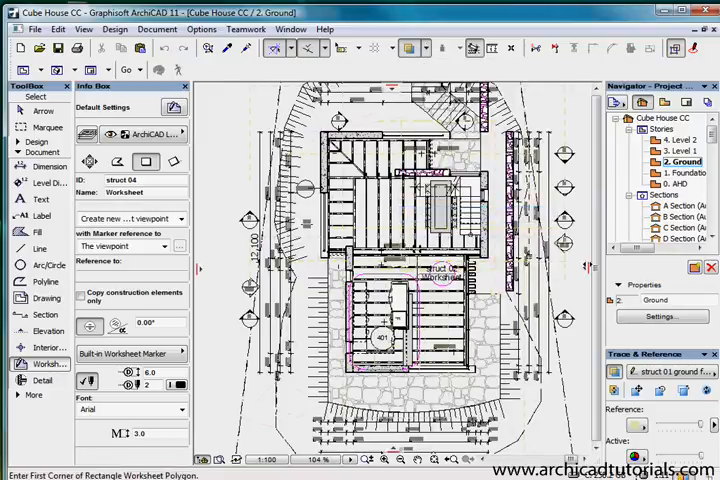